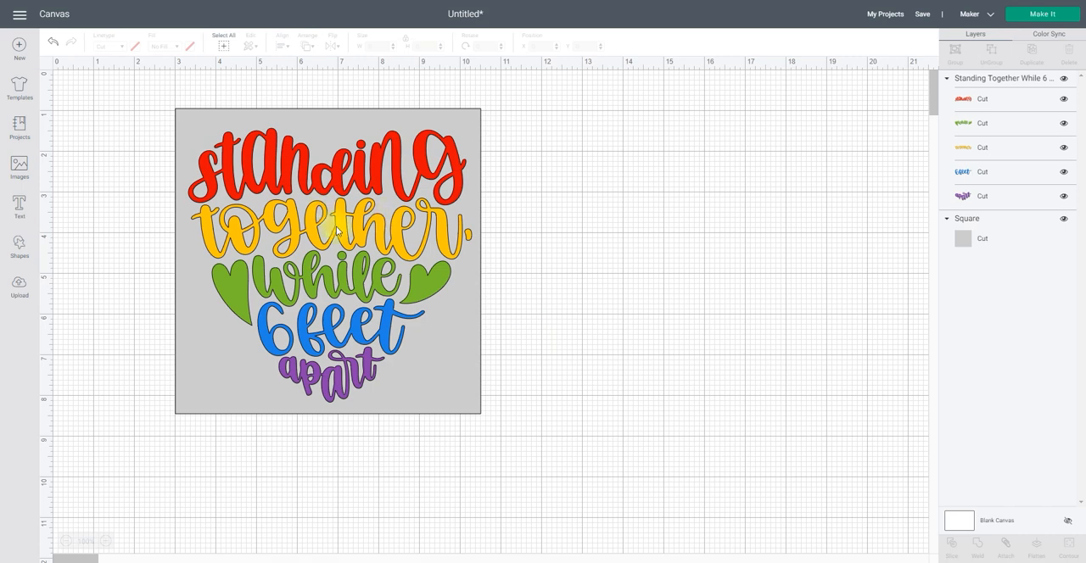
Select the rainbow 'Standing together while 6 feet apart' heart design on the canvas
{"action": "left_click", "coordinate": [331, 229]}
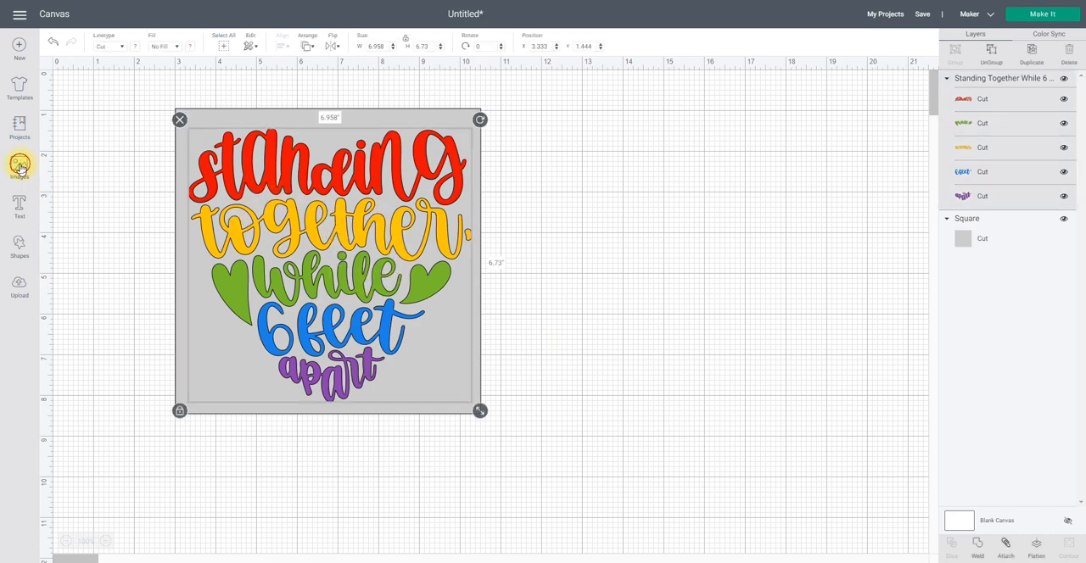
Search the Image Sets category of the image library for 'world of hearts'
{"action": "left_click", "coordinate": [19, 163]}
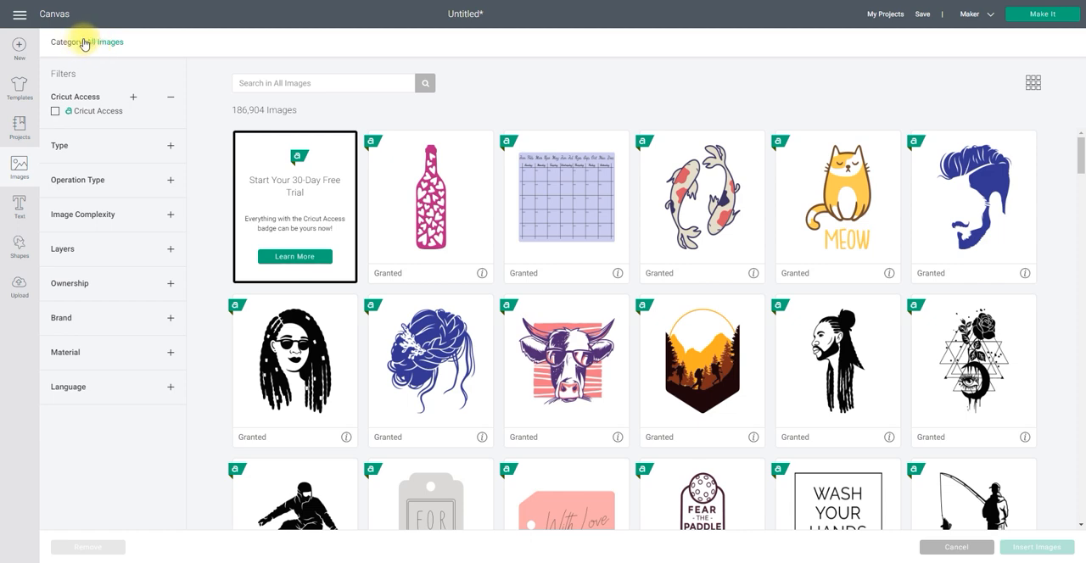
{"action": "left_click", "coordinate": [64, 41]}
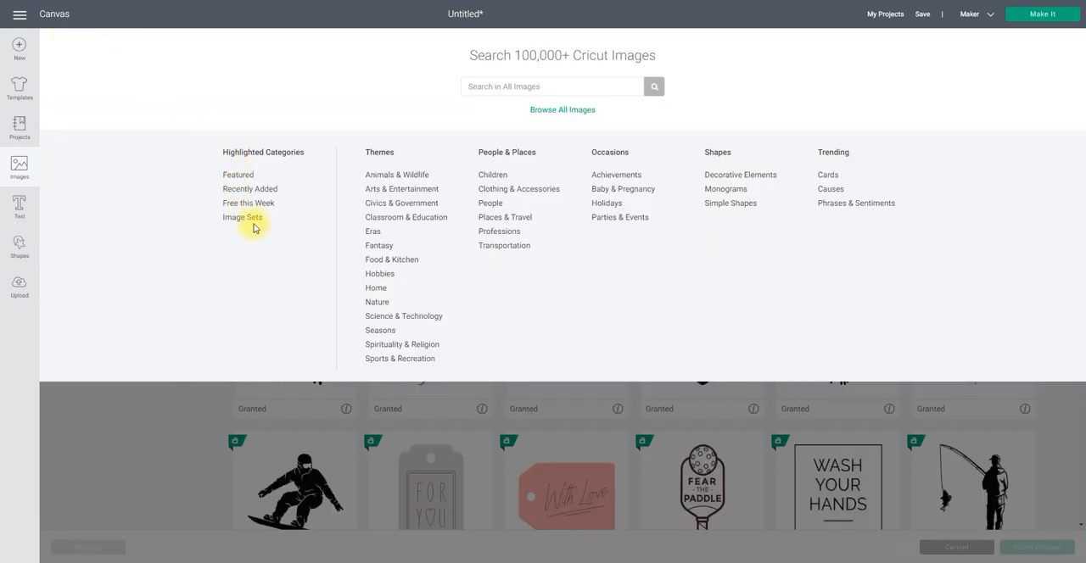
{"action": "left_click", "coordinate": [242, 218]}
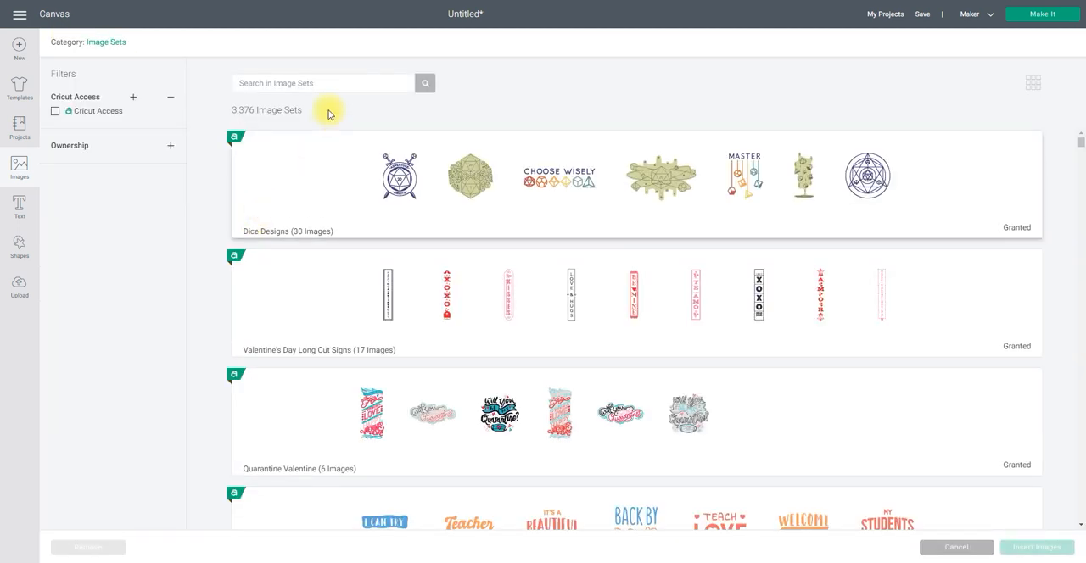
{"action": "left_click", "coordinate": [322, 82]}
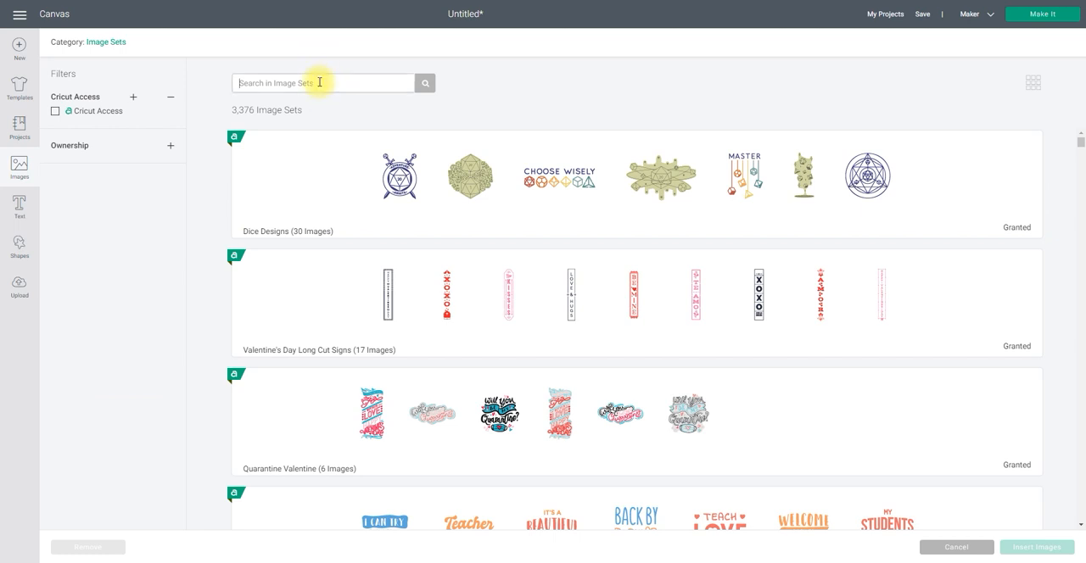
{"action": "type", "text": "w"}
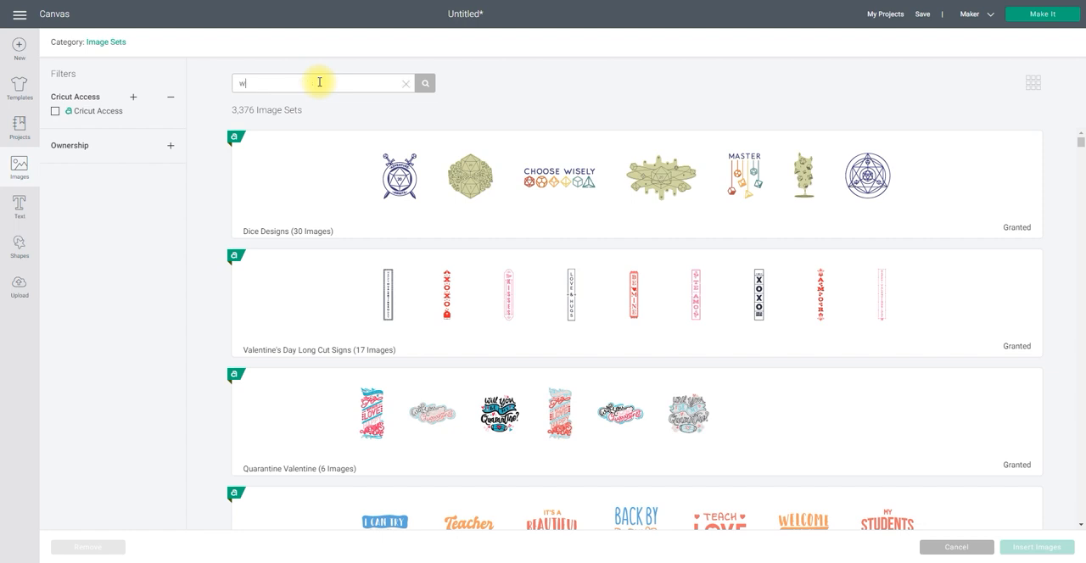
{"action": "type", "text": "orld of hearts"}
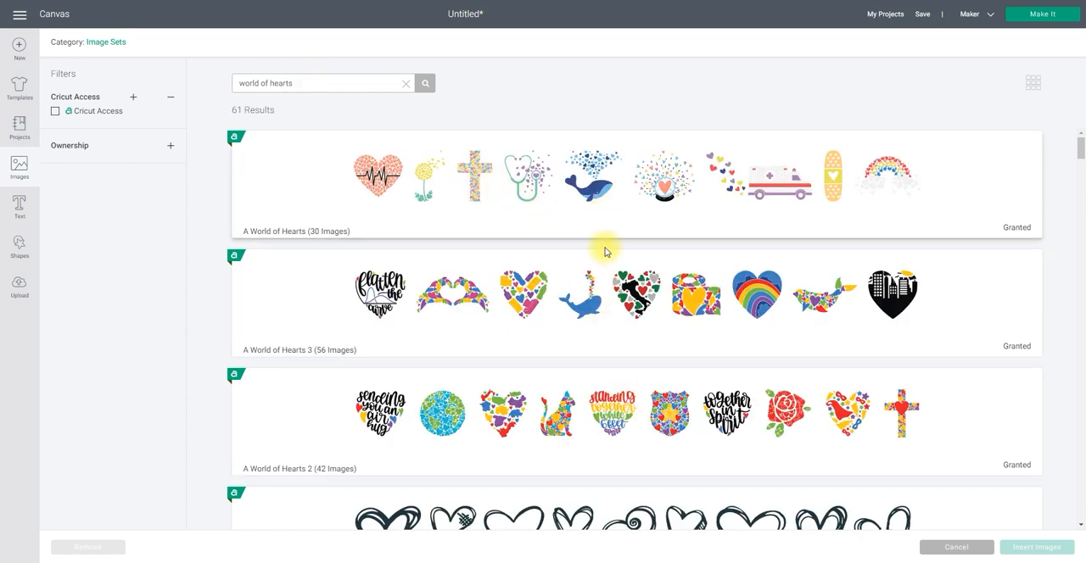
{"action": "mouse_move", "coordinate": [602, 201]}
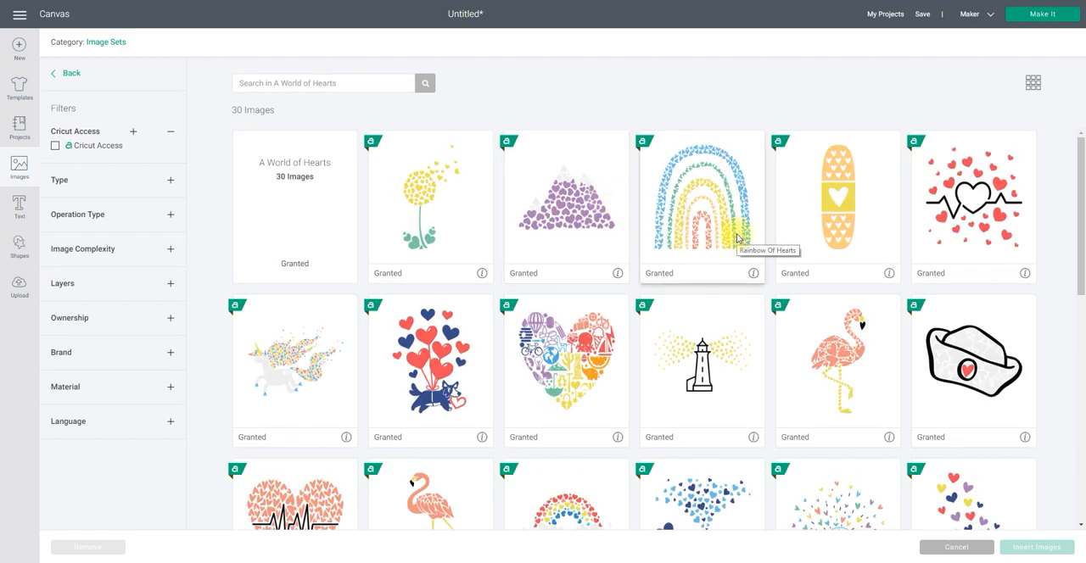
Browse A World of Hearts and A World of Hearts 3, then scroll through A World of Hearts 2
{"action": "scroll", "scroll_direction": "down", "scroll_amount": 3}
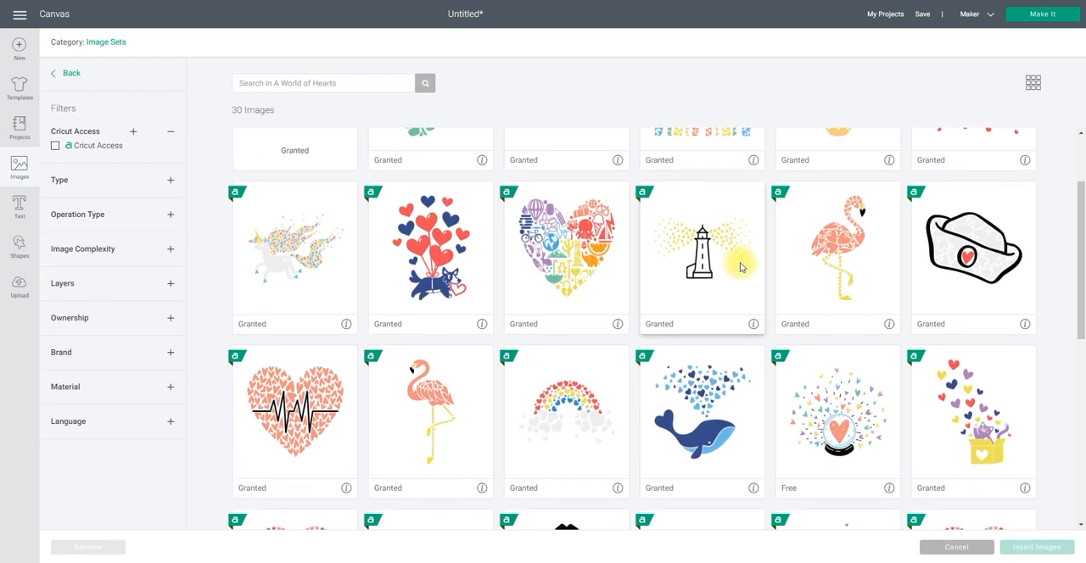
{"action": "scroll", "scroll_direction": "down", "scroll_amount": 3}
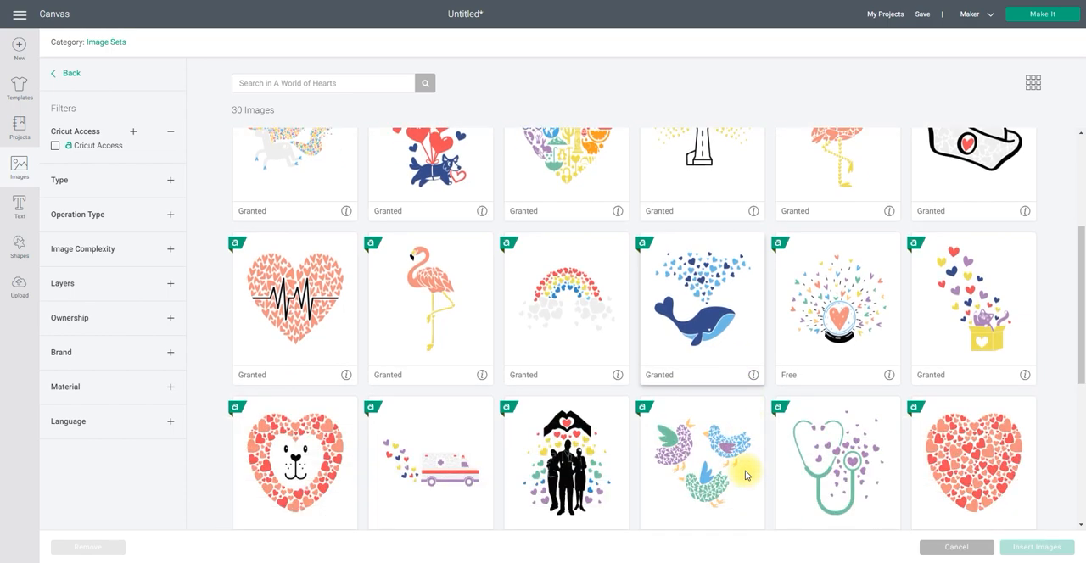
{"action": "left_click", "coordinate": [424, 82]}
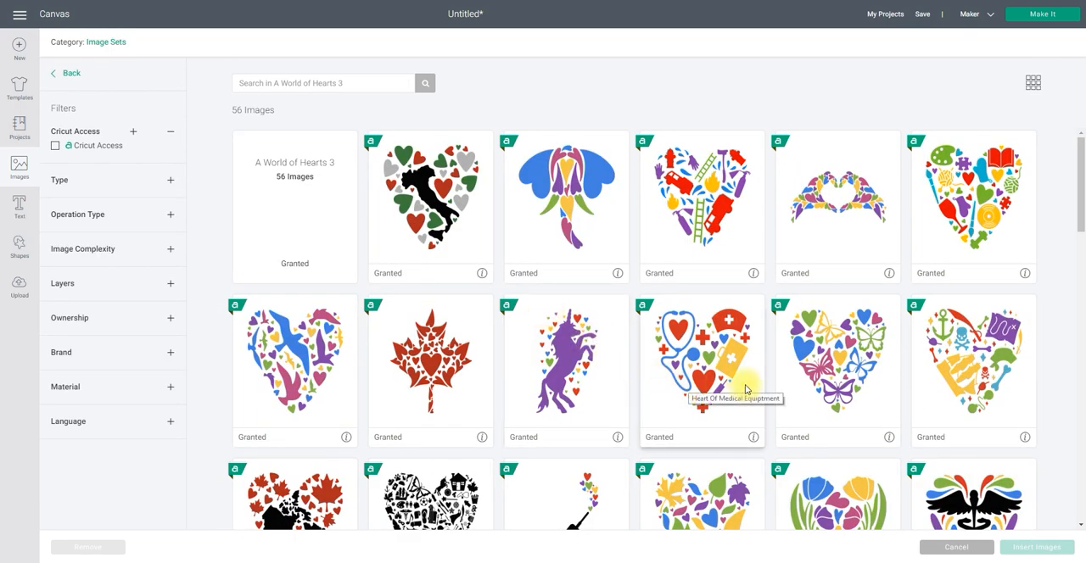
{"action": "mouse_move", "coordinate": [1039, 195]}
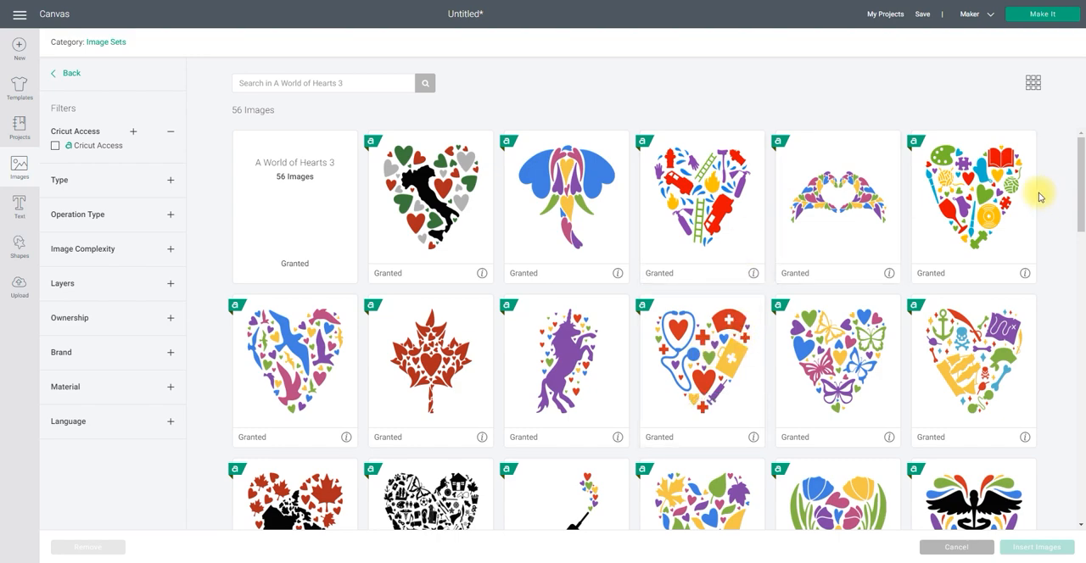
{"action": "scroll", "scroll_direction": "down", "scroll_amount": 3}
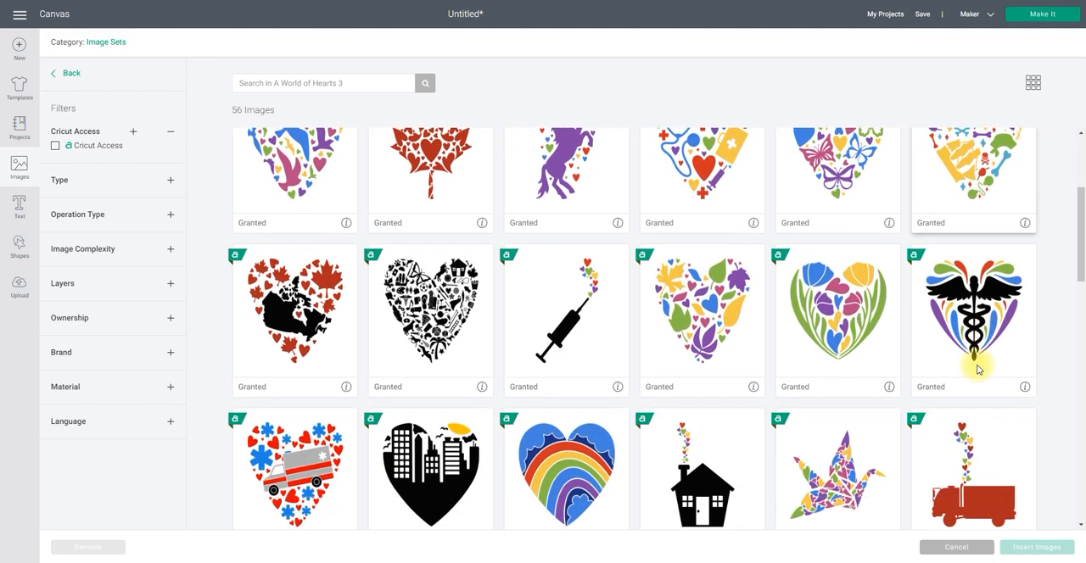
{"action": "scroll", "scroll_direction": "down", "scroll_amount": 3}
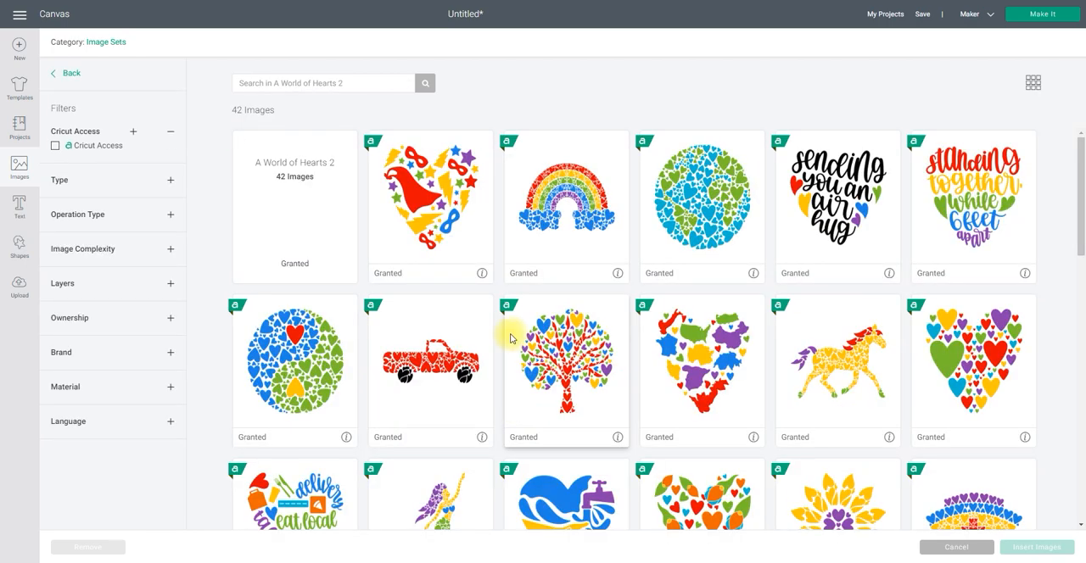
{"action": "scroll", "scroll_direction": "down", "scroll_amount": 3}
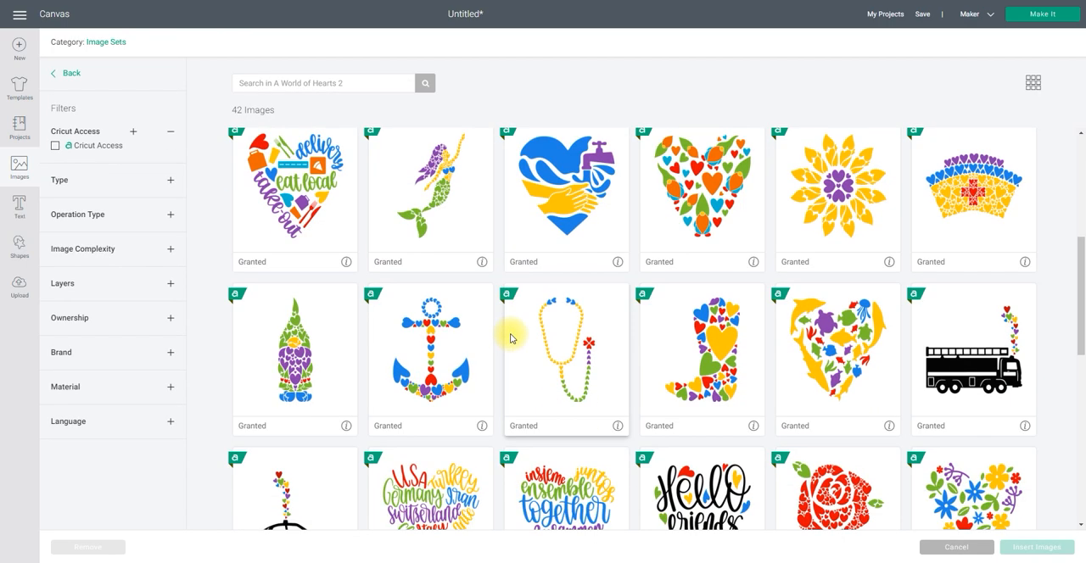
{"action": "scroll", "scroll_direction": "down", "scroll_amount": 3}
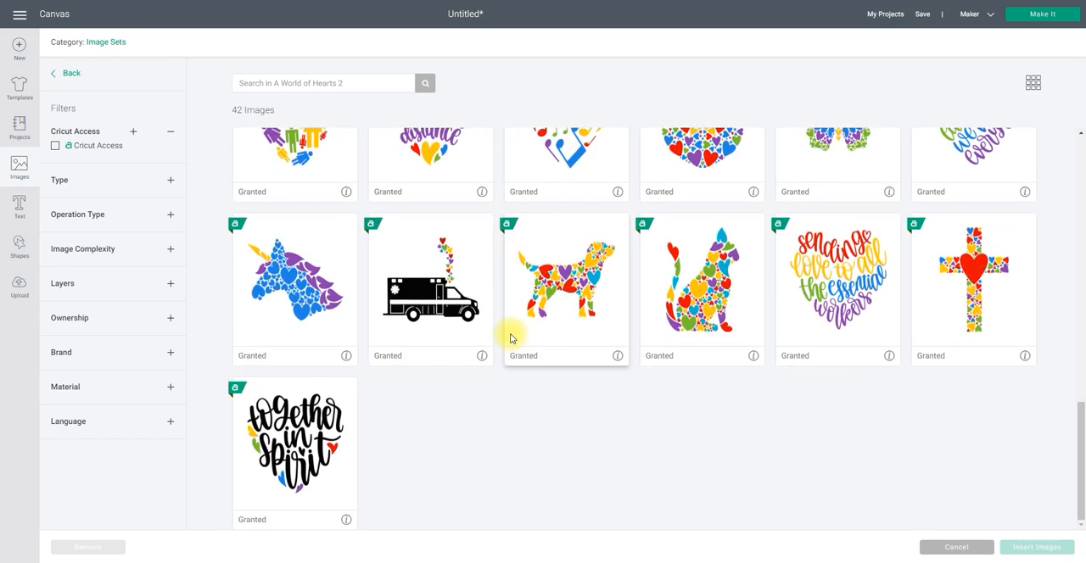
{"action": "scroll", "scroll_direction": "up", "scroll_amount": 3}
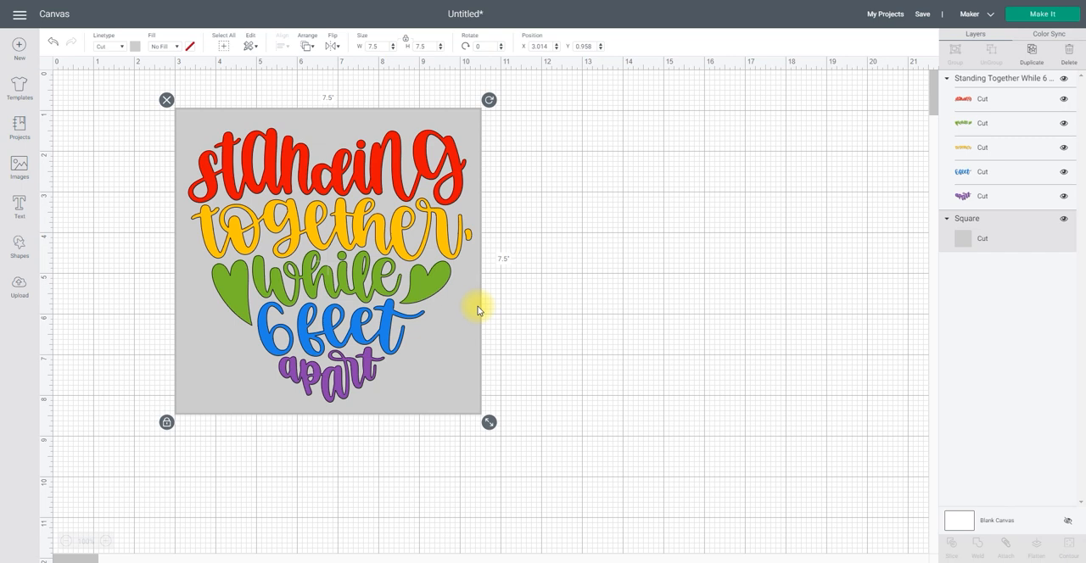
{"action": "mouse_move", "coordinate": [300, 229]}
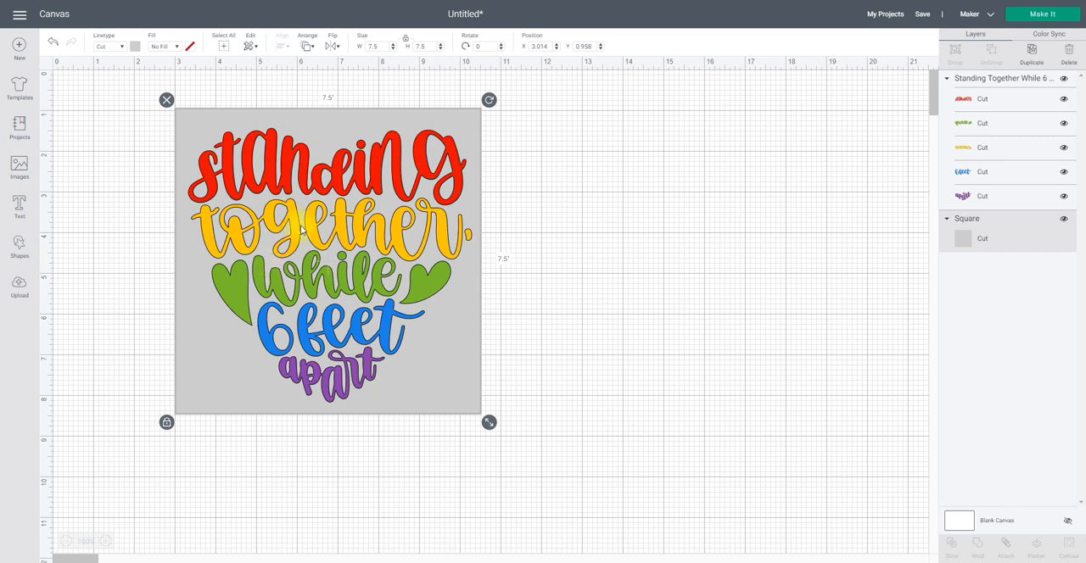
Shrink the heart to about 6.7 inches wide, centre it, and send it to Make It
{"action": "left_click_drag", "start_coordinate": [489, 421], "coordinate": [474, 405]}
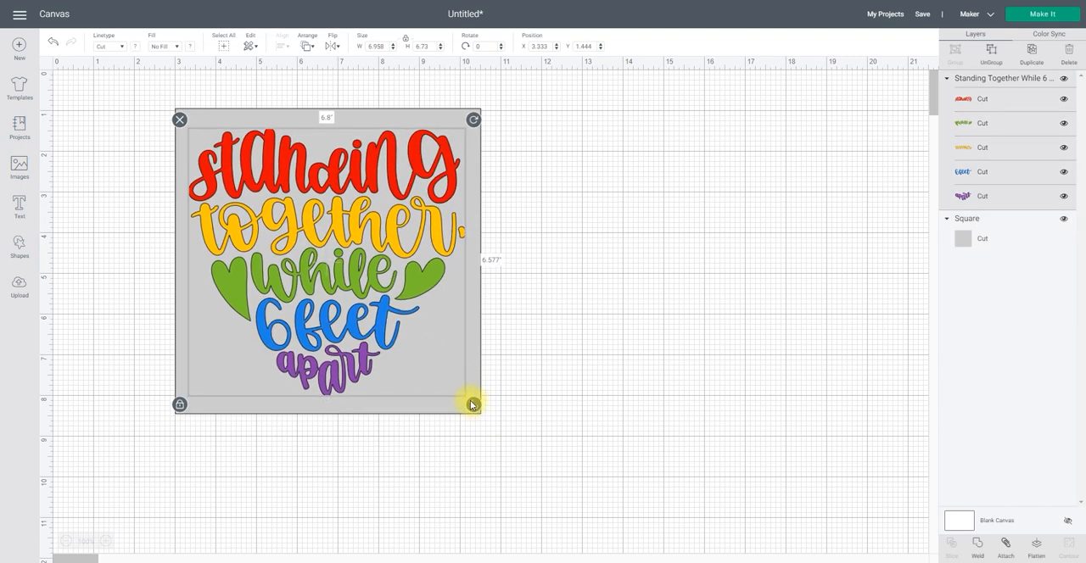
{"action": "left_click_drag", "start_coordinate": [473, 405], "coordinate": [473, 407]}
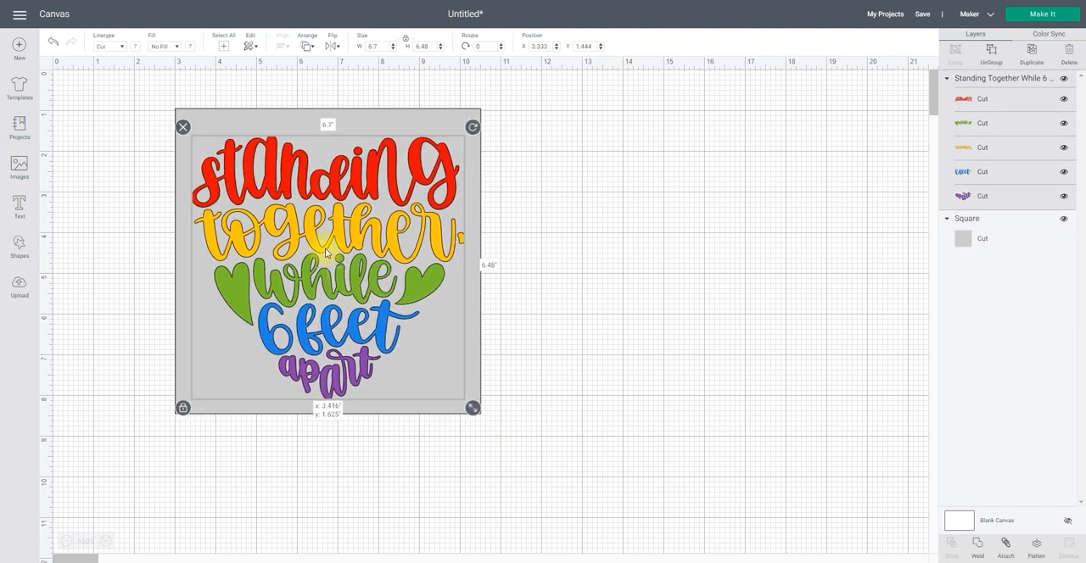
{"action": "left_click_drag", "start_coordinate": [472, 408], "coordinate": [488, 423]}
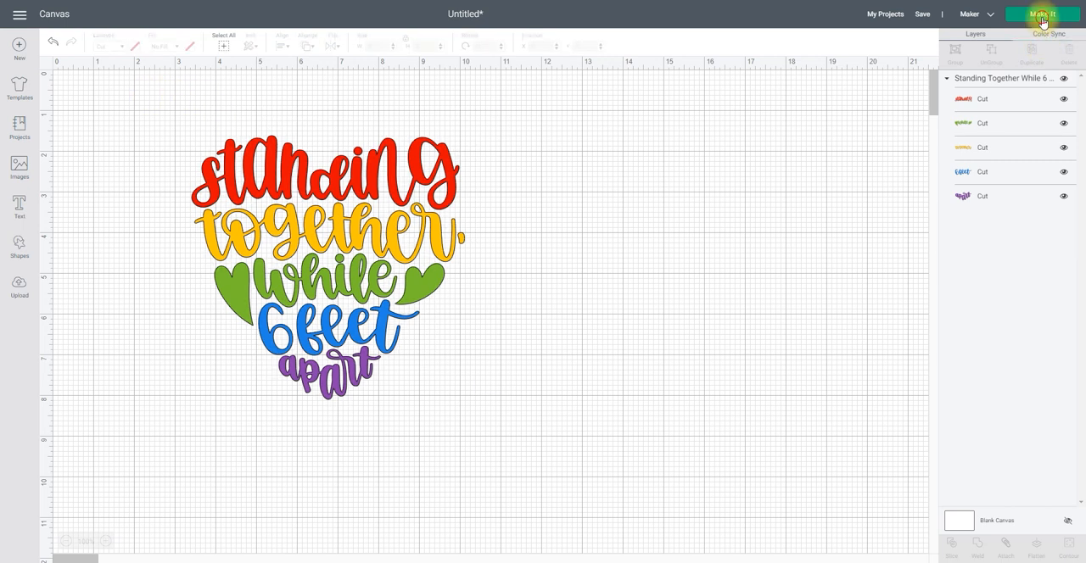
{"action": "left_click", "coordinate": [1042, 15]}
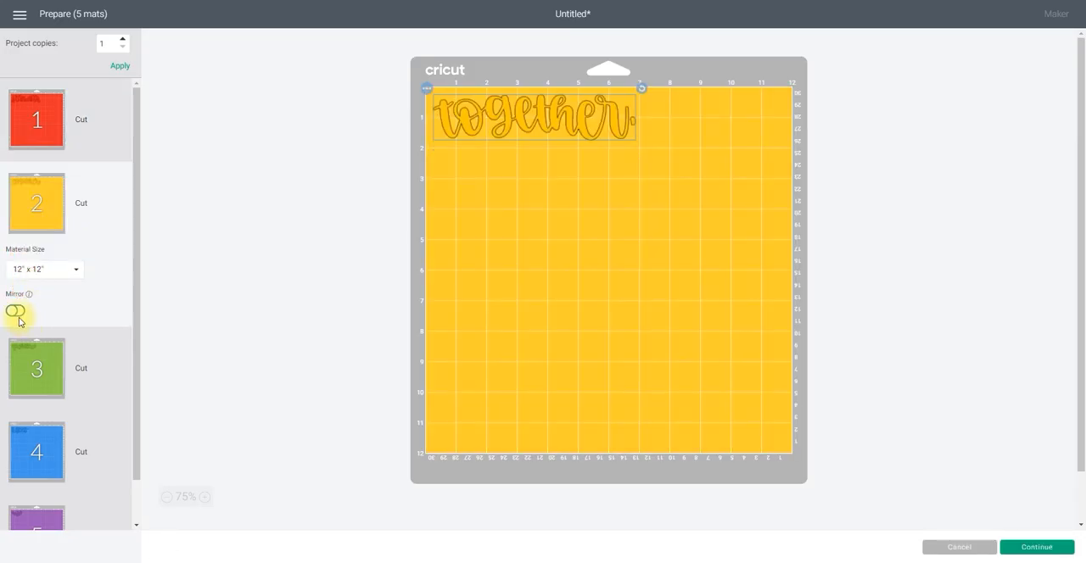
Switch on mirroring for the first colour mat so its lettering cuts reversed
{"action": "left_click", "coordinate": [36, 368]}
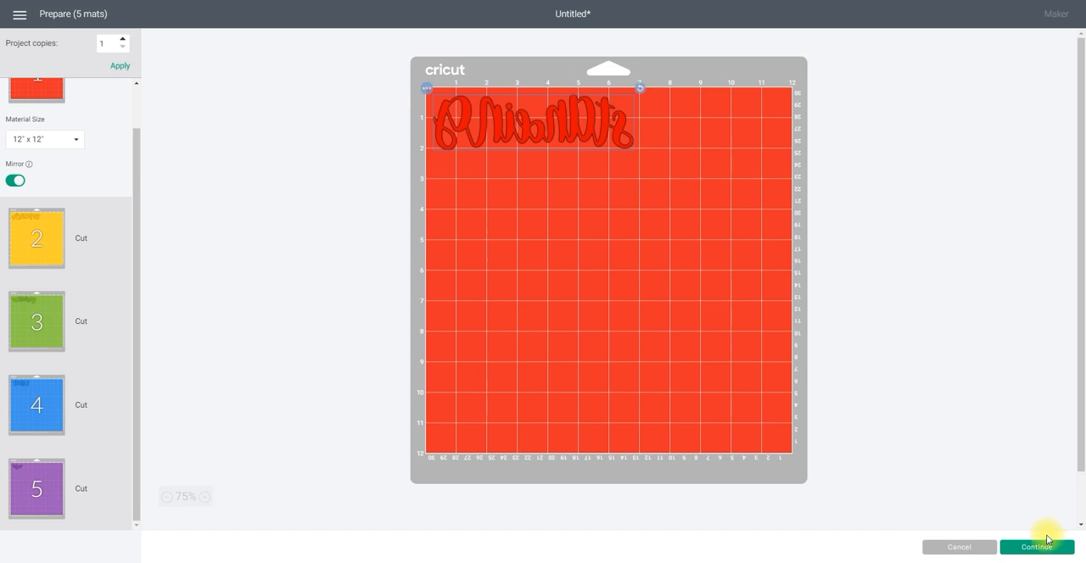
Continue to the make stage with the Maker connected and view the base material list
{"action": "left_click", "coordinate": [1035, 546]}
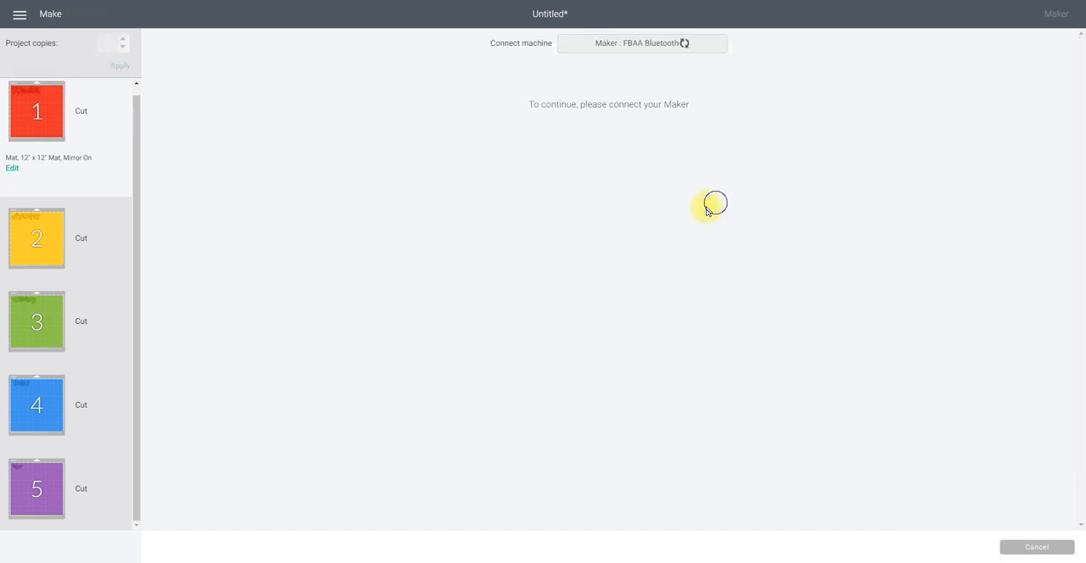
{"action": "mouse_move", "coordinate": [748, 231]}
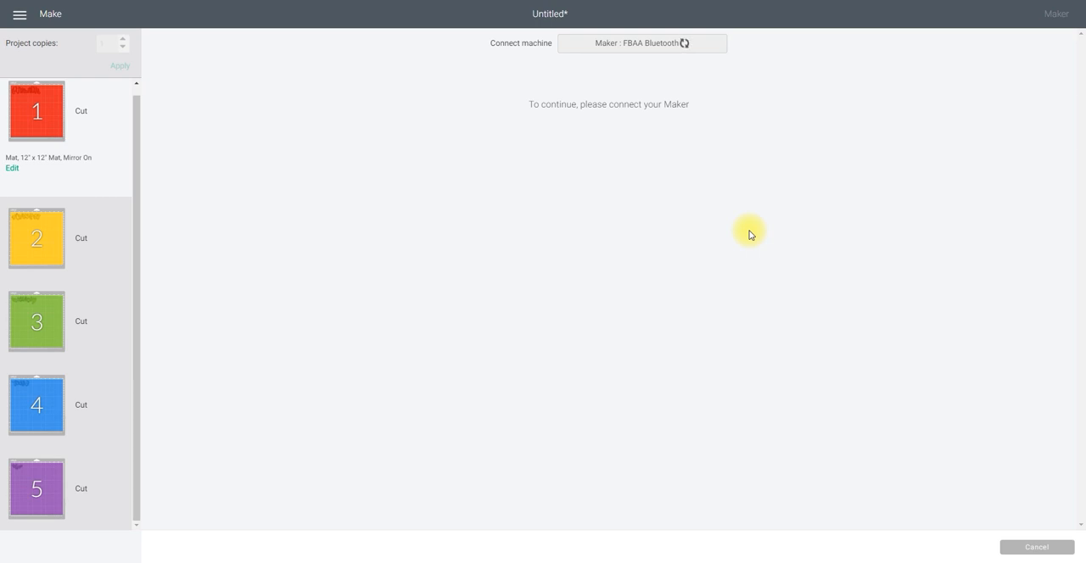
{"action": "left_click", "coordinate": [641, 43]}
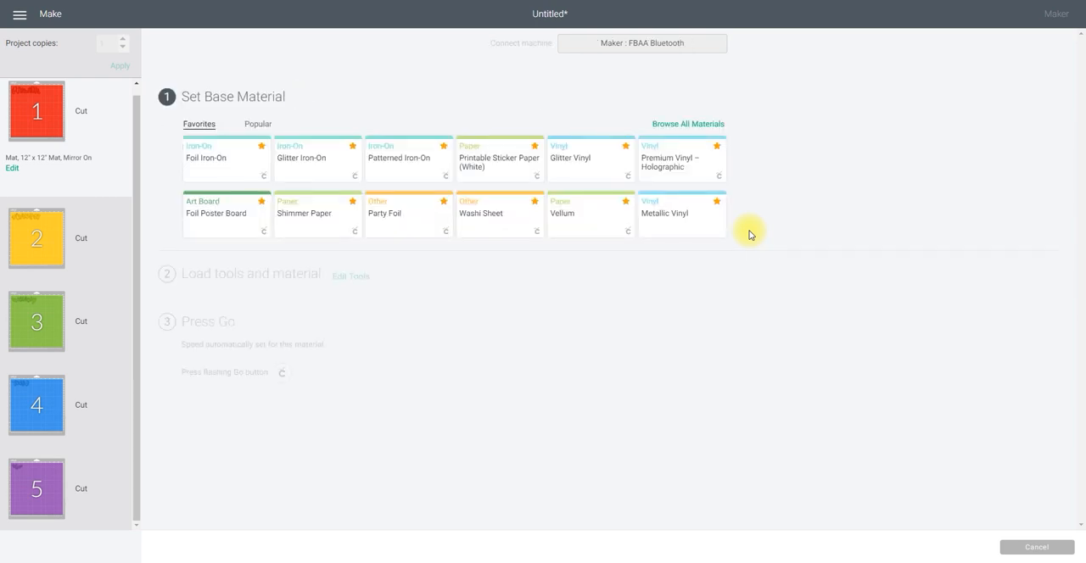
{"action": "mouse_move", "coordinate": [819, 130]}
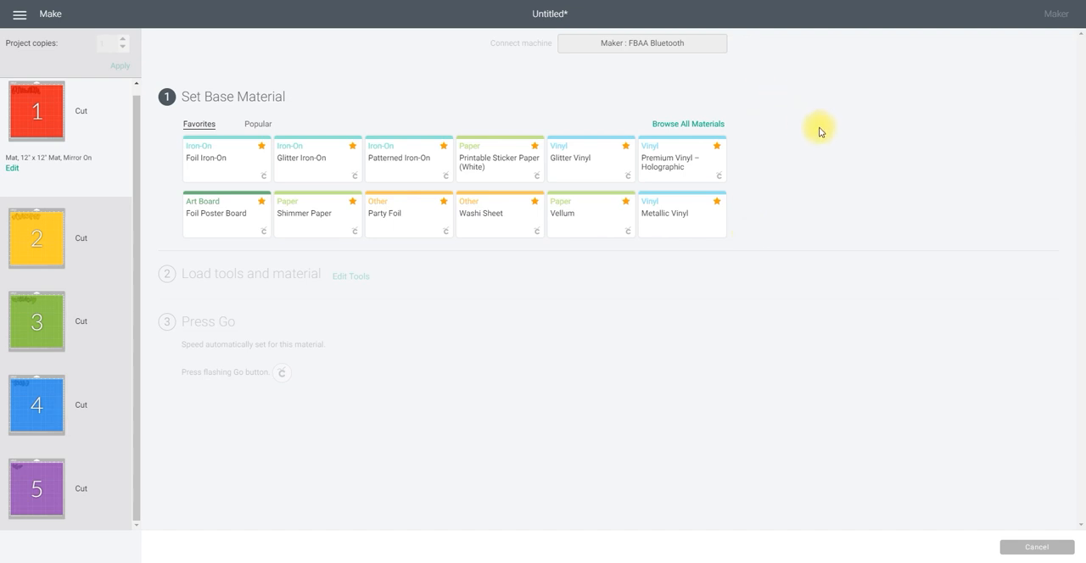
{"action": "mouse_move", "coordinate": [595, 227]}
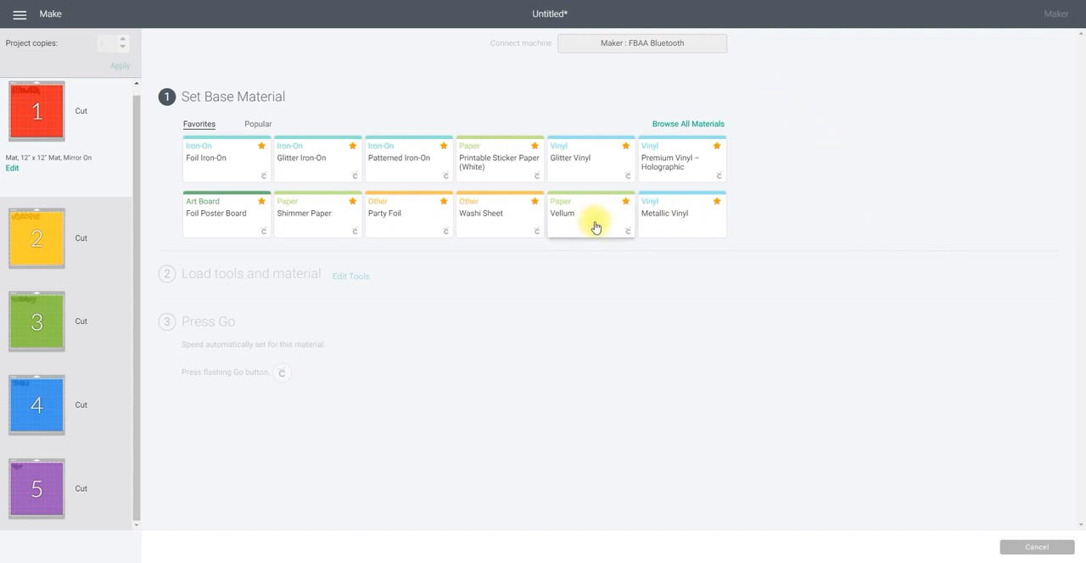
{"action": "left_click", "coordinate": [36, 110]}
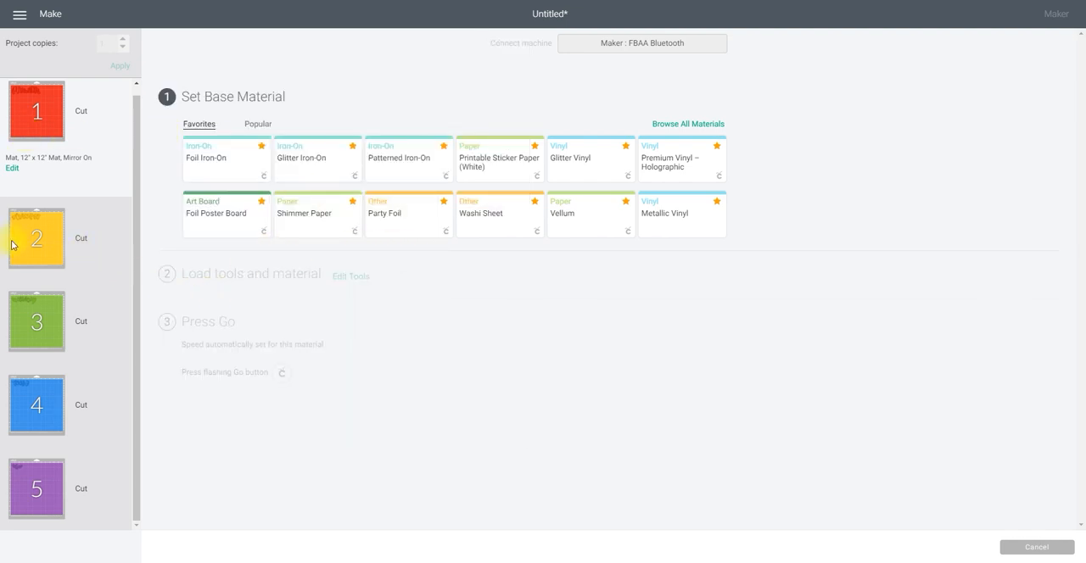
{"action": "mouse_move", "coordinate": [324, 356]}
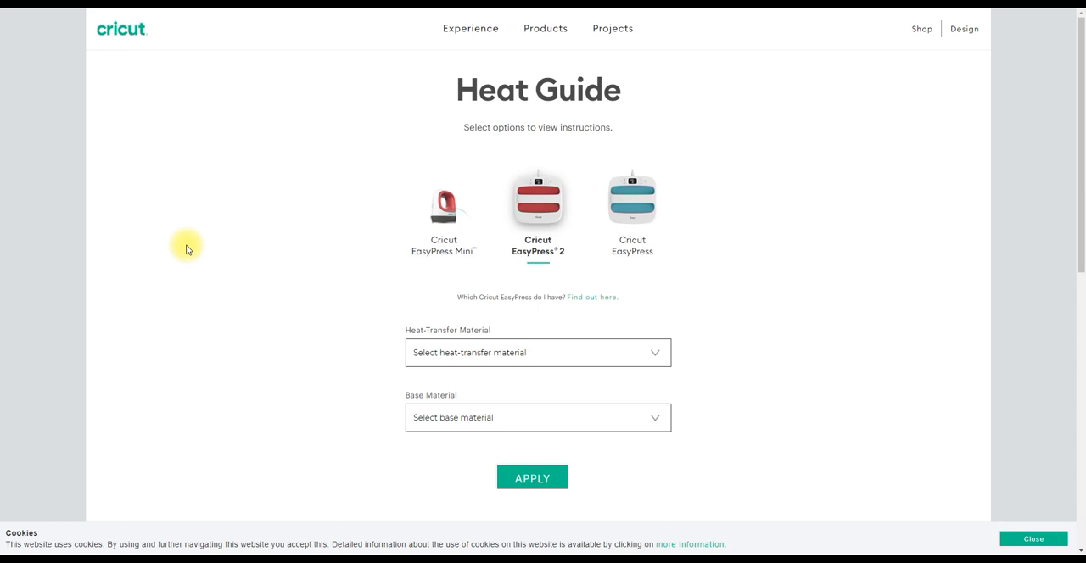
Choose Glitter iron-on on Wood, pressed on the Cricut EasyPress Mat, in the Heat Guide
{"action": "left_click", "coordinate": [537, 352]}
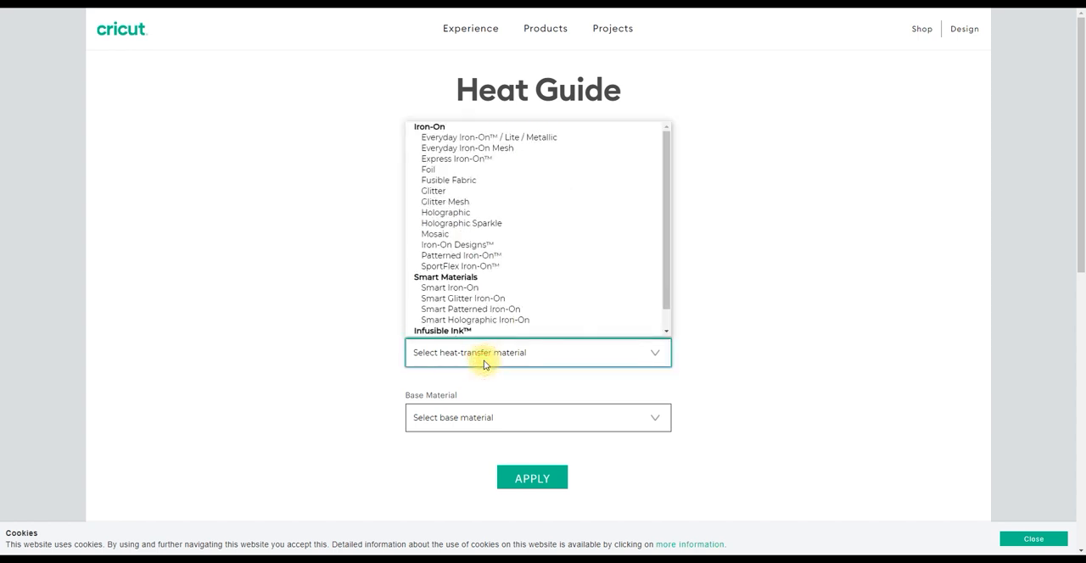
{"action": "left_click", "coordinate": [433, 190]}
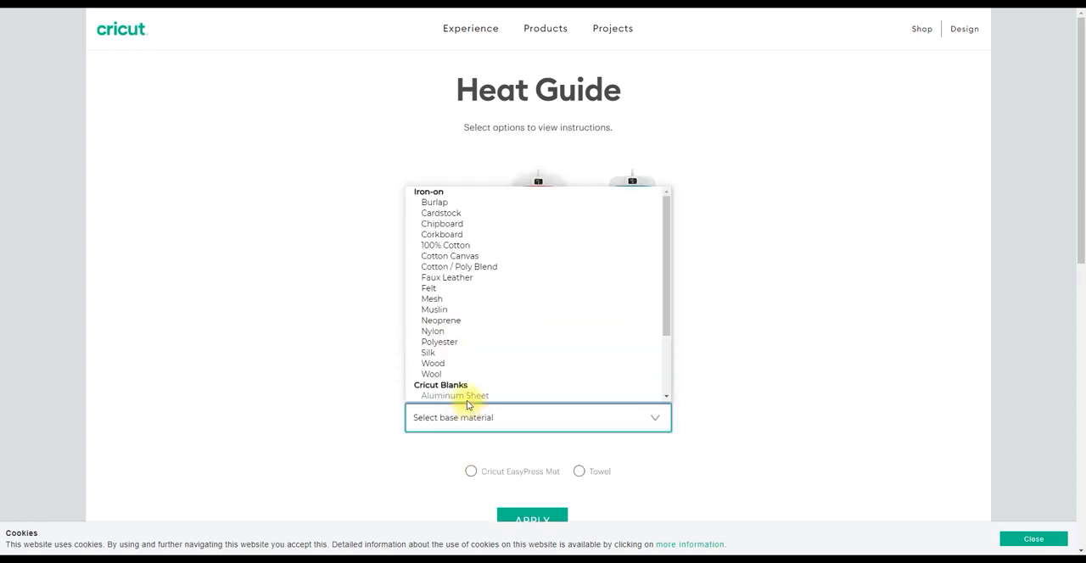
{"action": "left_click", "coordinate": [433, 363]}
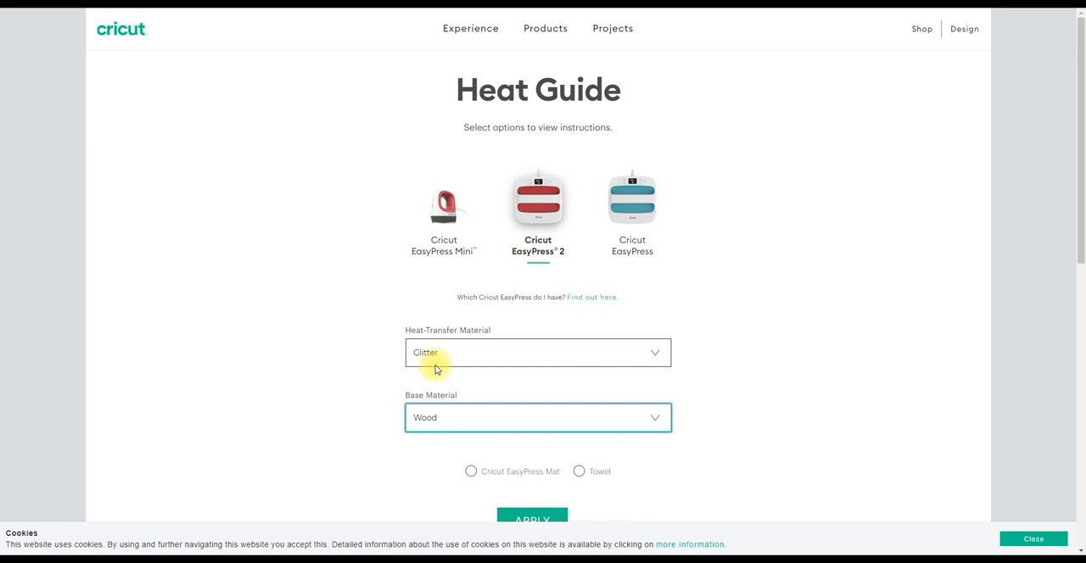
{"action": "left_click", "coordinate": [471, 471]}
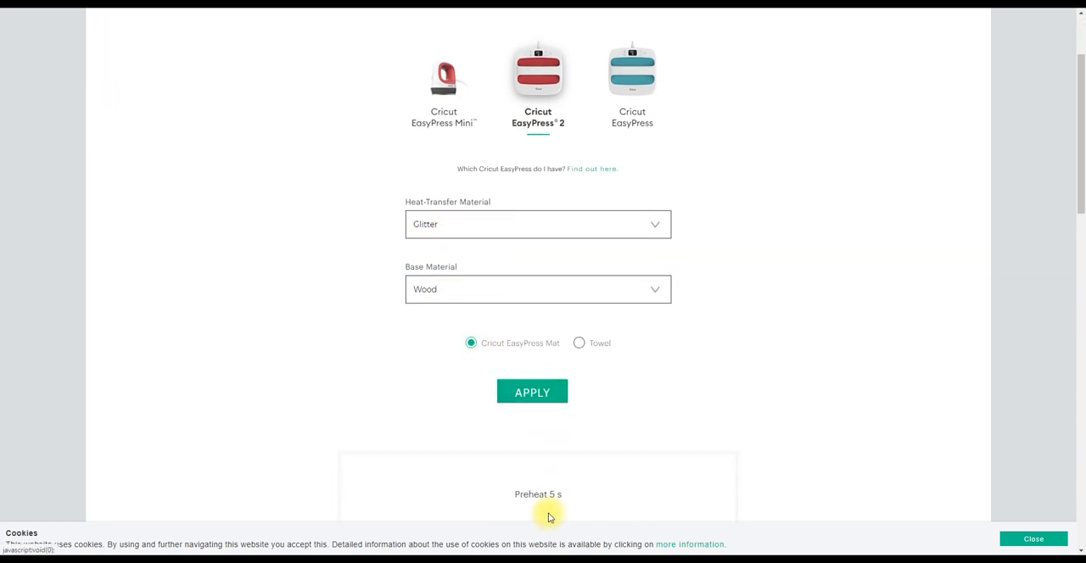
Review the 300°F / 40 s Glitter results, then switch to Foil on Wood
{"action": "scroll", "scroll_direction": "down", "scroll_amount": 3}
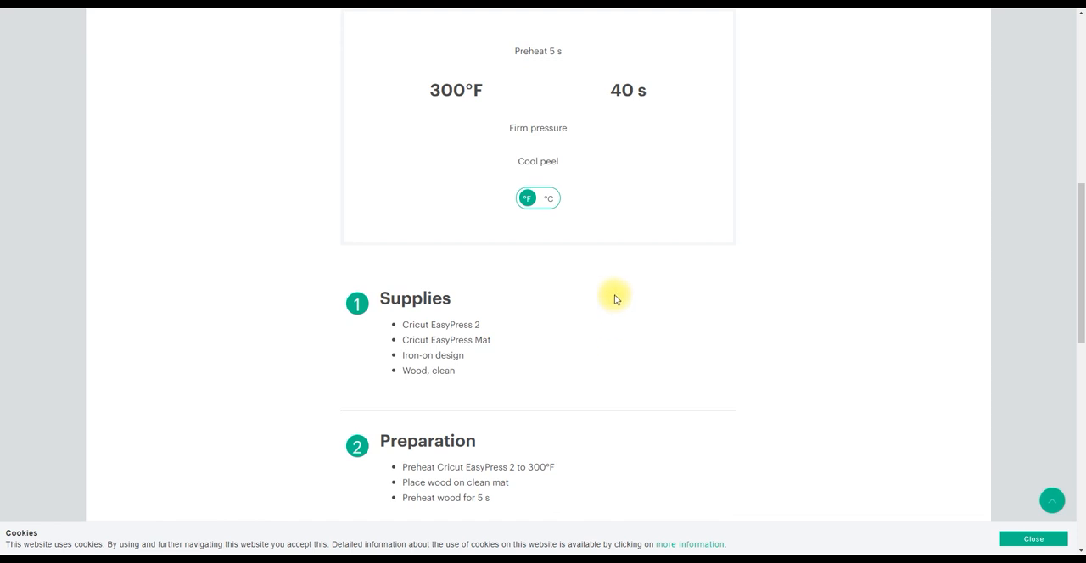
{"action": "scroll", "scroll_direction": "up", "scroll_amount": 3}
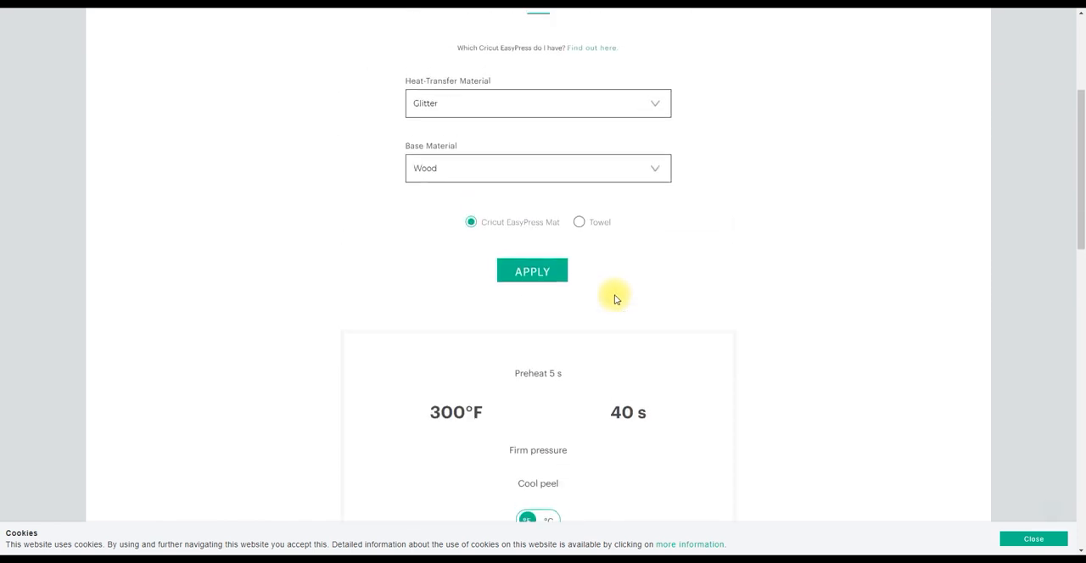
{"action": "scroll", "scroll_direction": "up", "scroll_amount": 3}
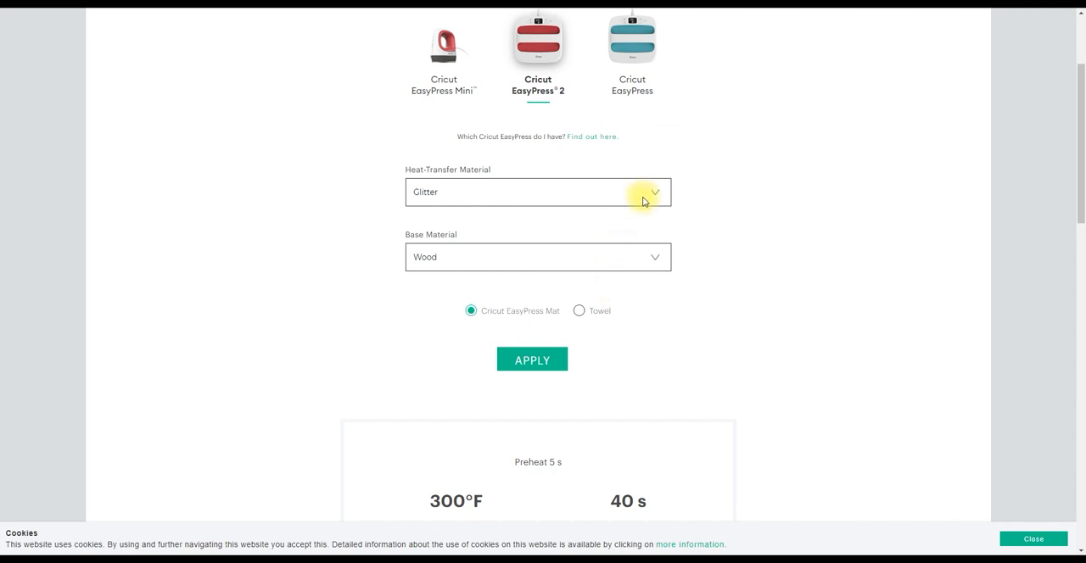
{"action": "left_click", "coordinate": [653, 192]}
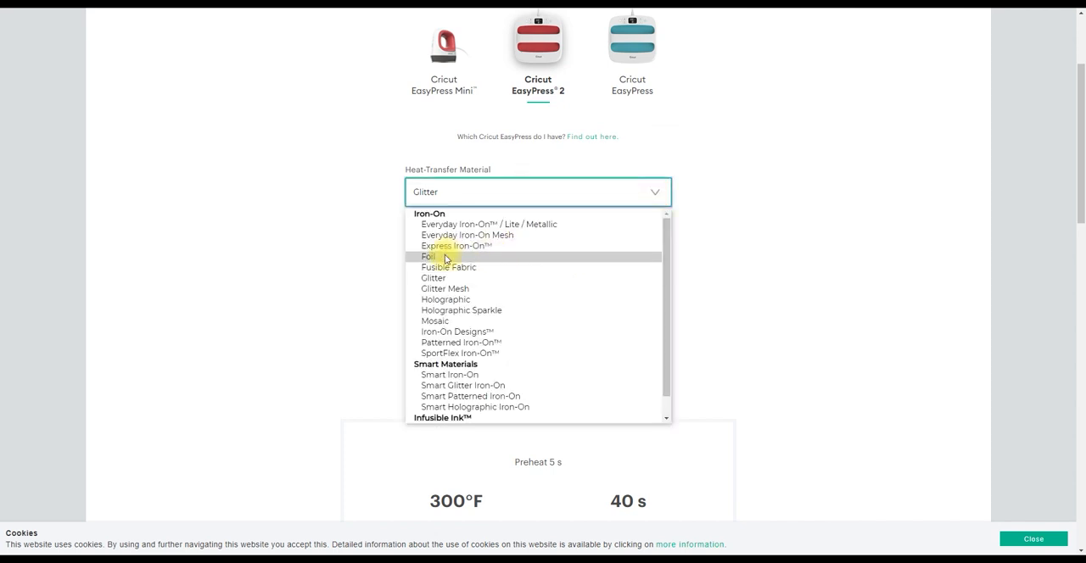
{"action": "left_click", "coordinate": [427, 256]}
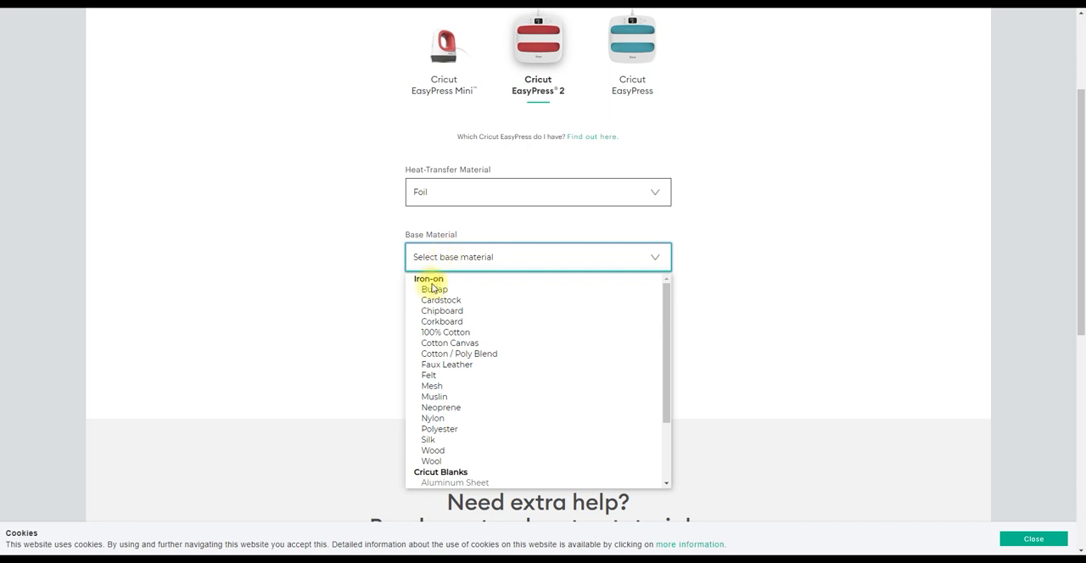
{"action": "left_click", "coordinate": [432, 451]}
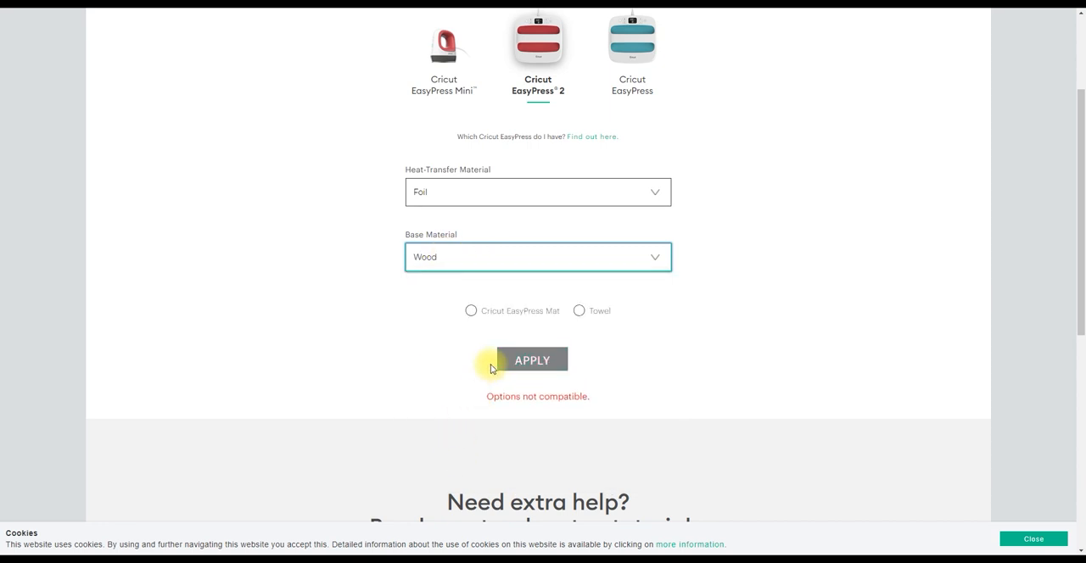